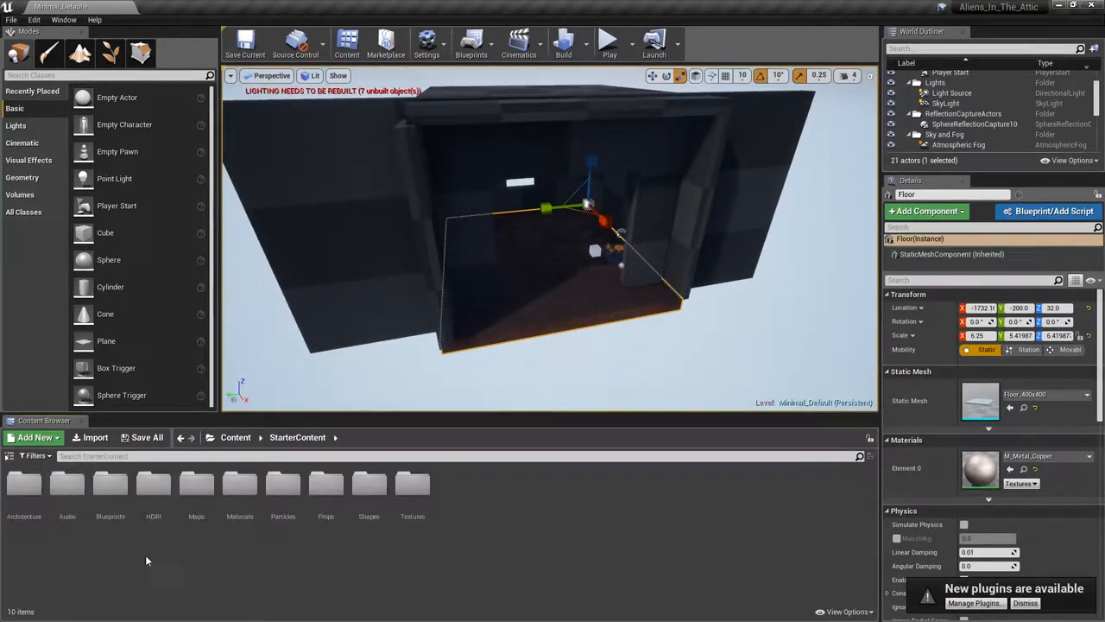
Browse into the StarterContent Materials folder to view its materials.
{"action": "double_click", "coordinate": [239, 501]}
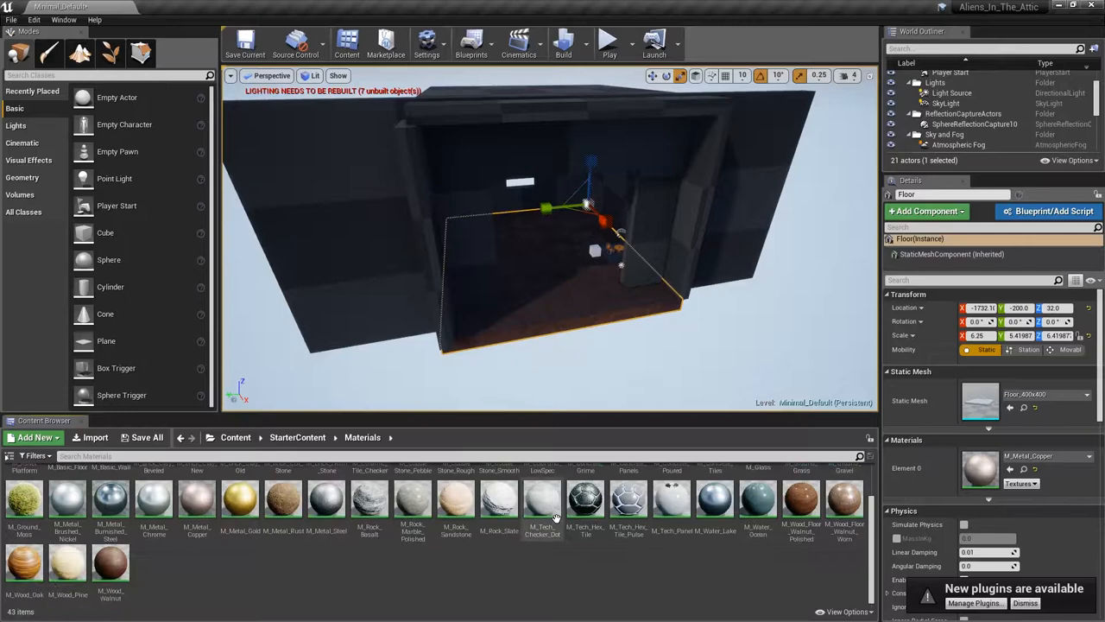
{"action": "scroll", "scroll_direction": "up", "scroll_amount": 3}
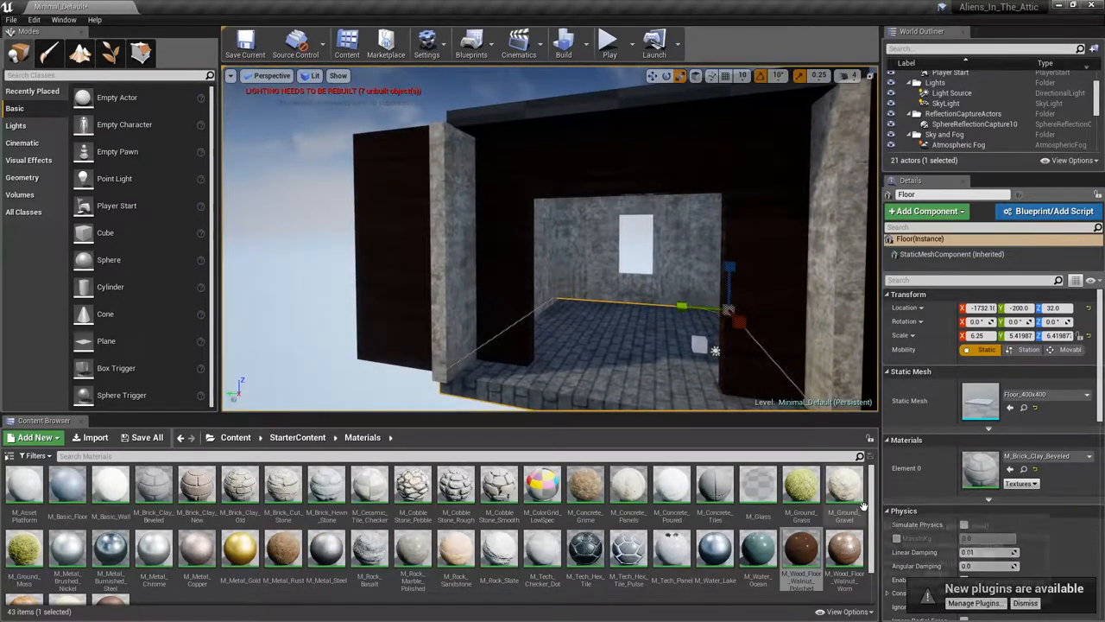
Scroll the Content Browser to reach further materials for the walls.
{"action": "scroll", "scroll_direction": "down", "scroll_amount": 3}
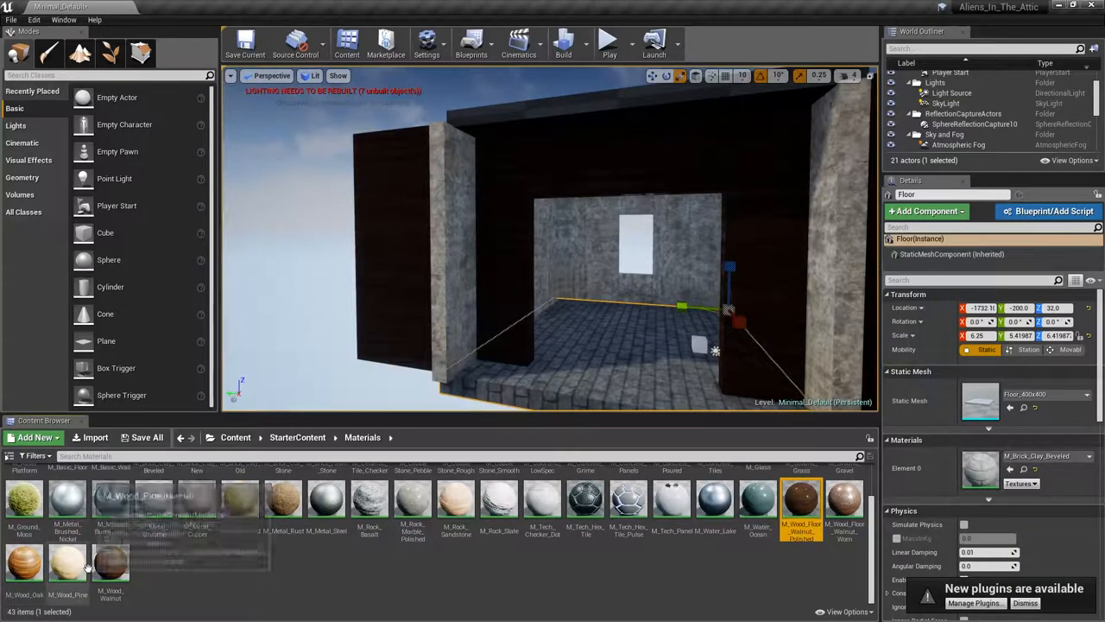